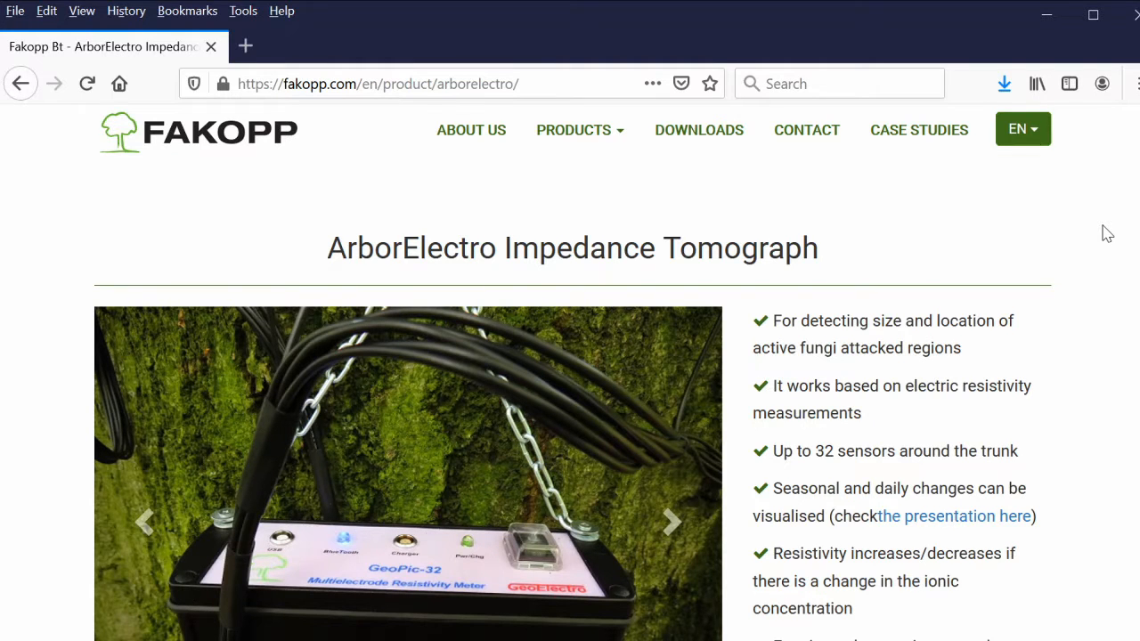
# Get the 'Software for ArborElectro (version: 1.0.7)' installer from the Downloads section
pyautogui.click(669, 522)
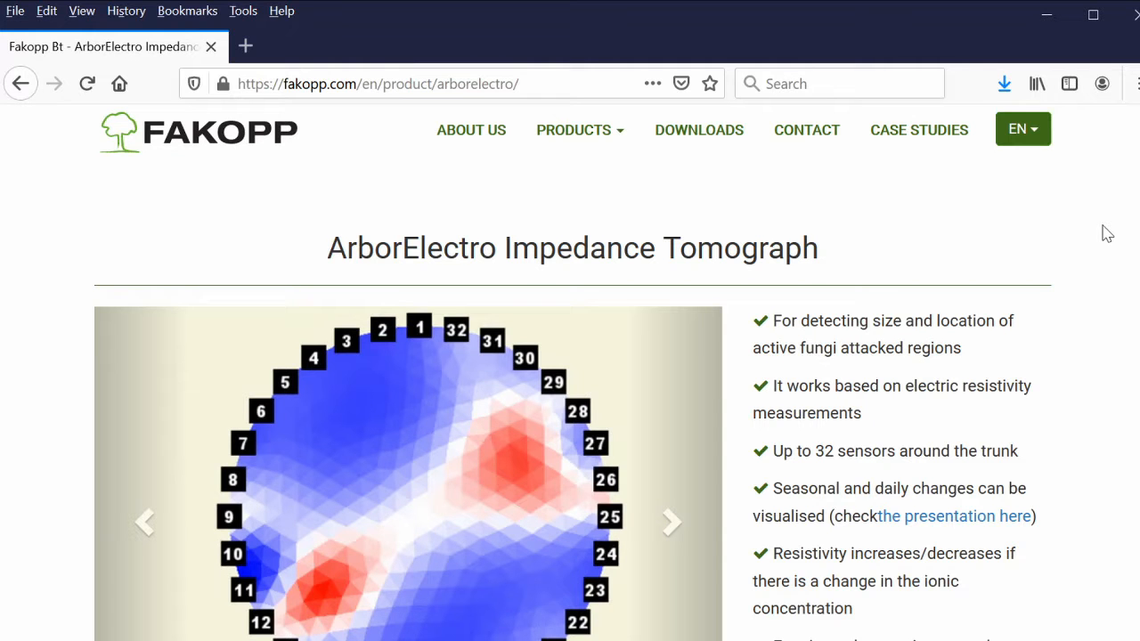
pyautogui.click(670, 520)
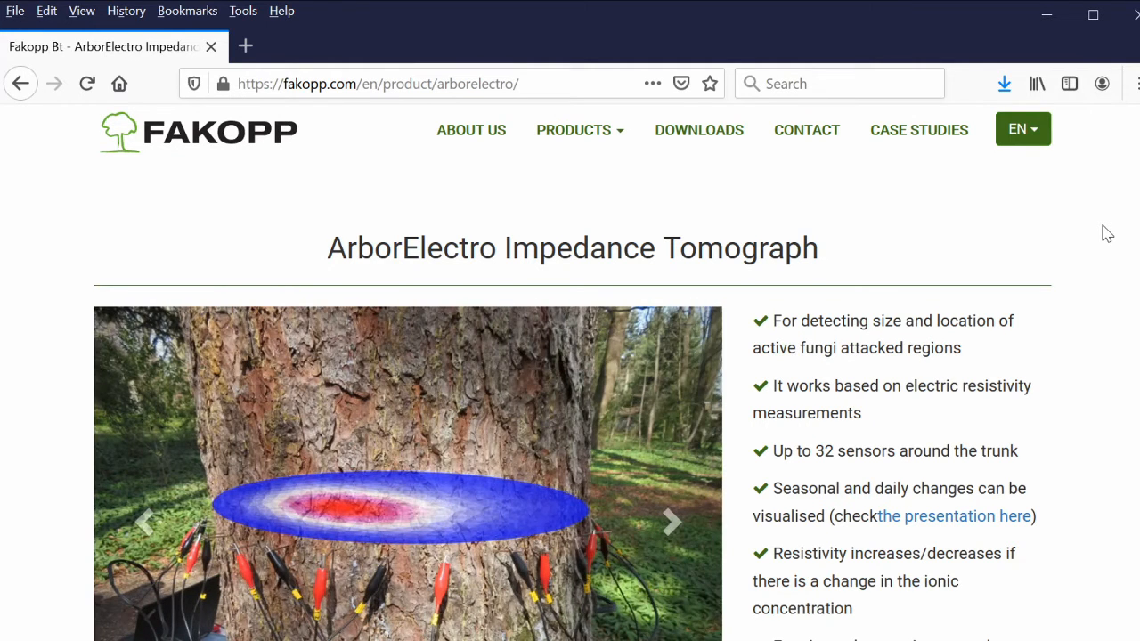
pyautogui.scroll(-3)
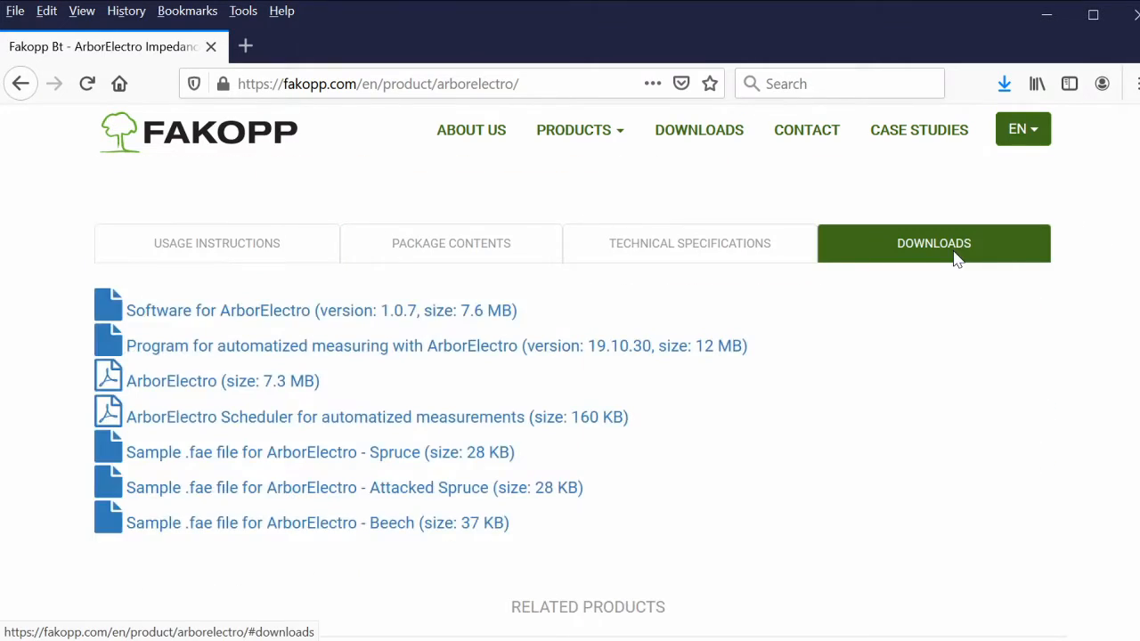
pyautogui.moveTo(187, 317)
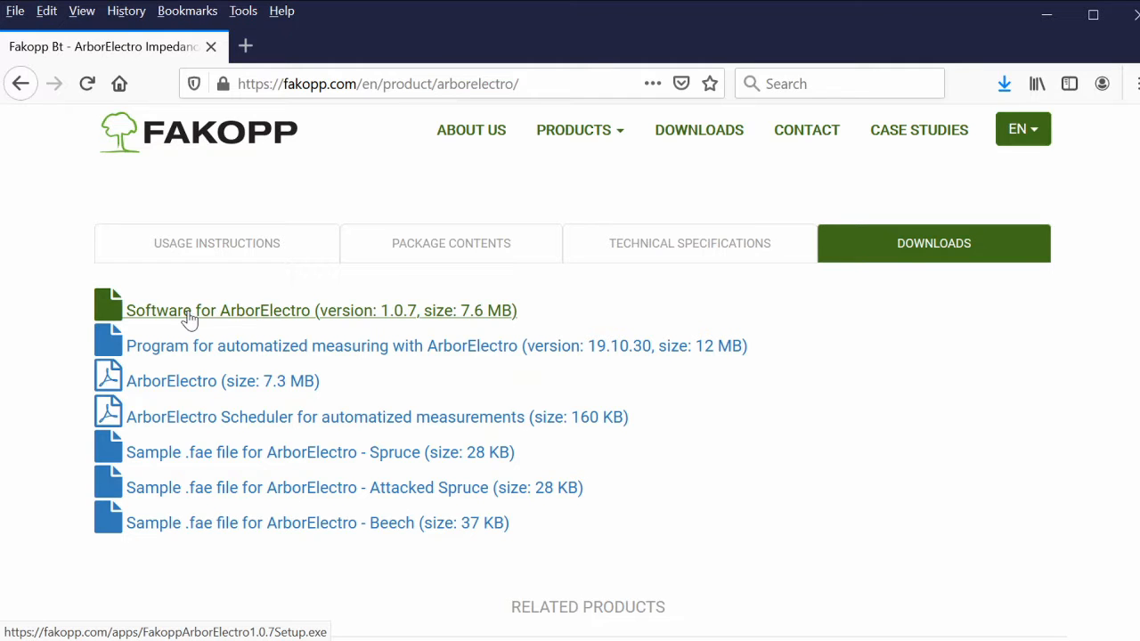
pyautogui.click(187, 310)
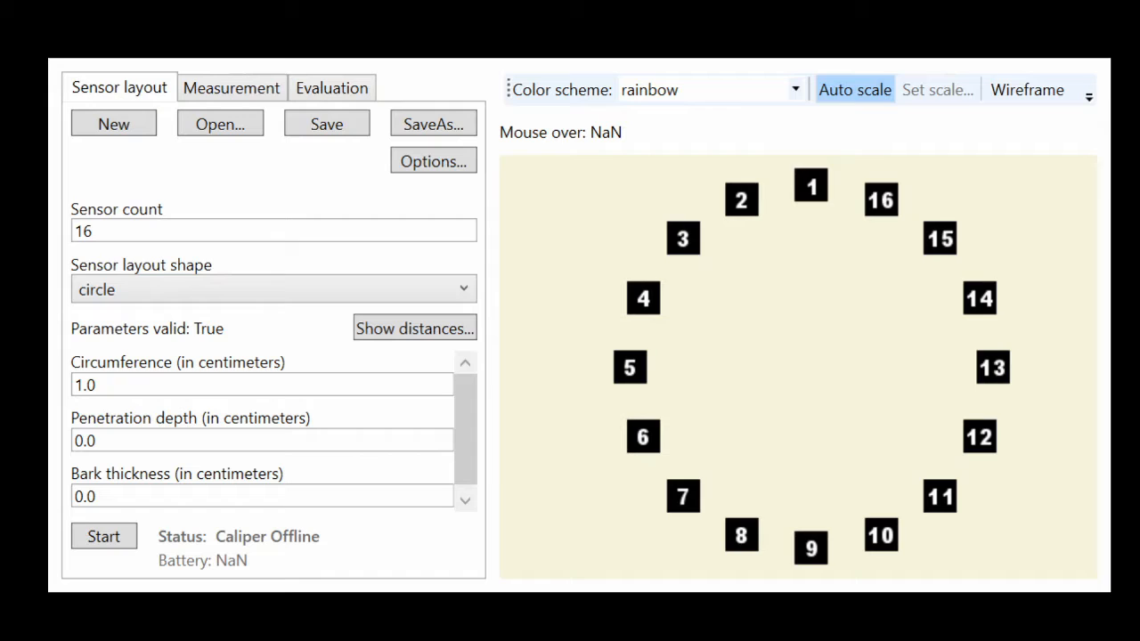
pyautogui.click(275, 289)
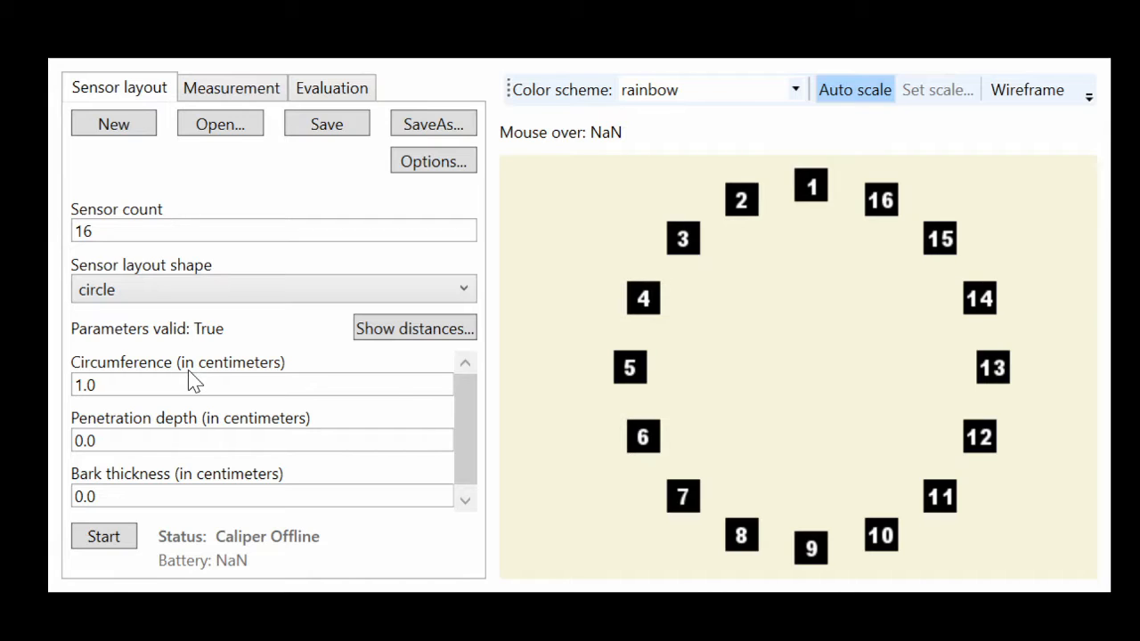
pyautogui.click(270, 289)
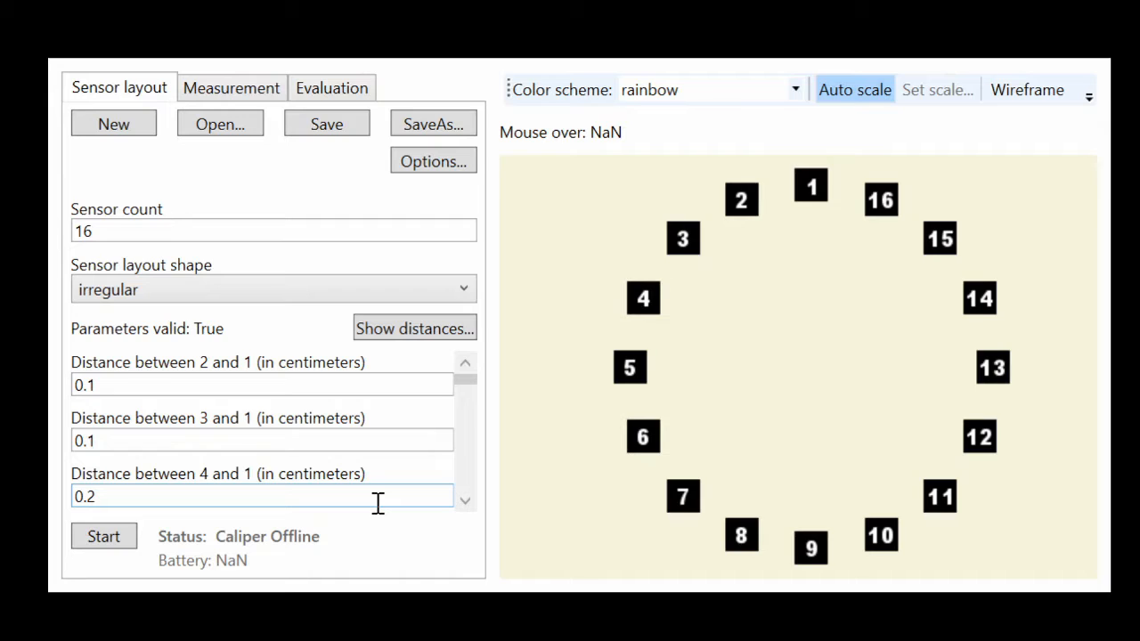
pyautogui.moveTo(153, 333)
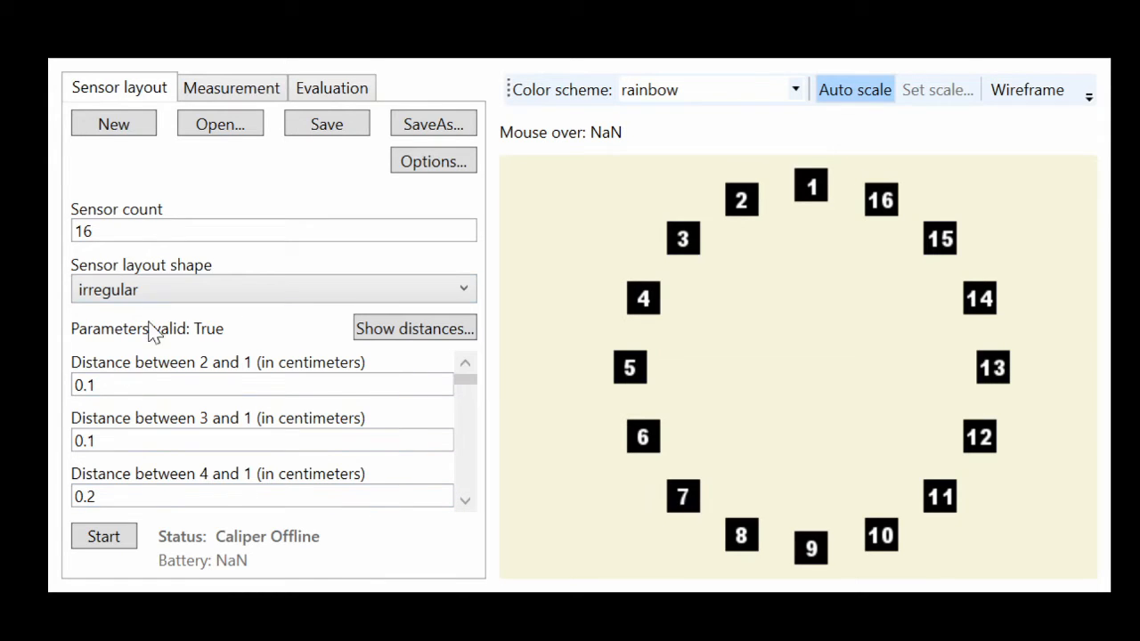
pyautogui.moveTo(371, 535)
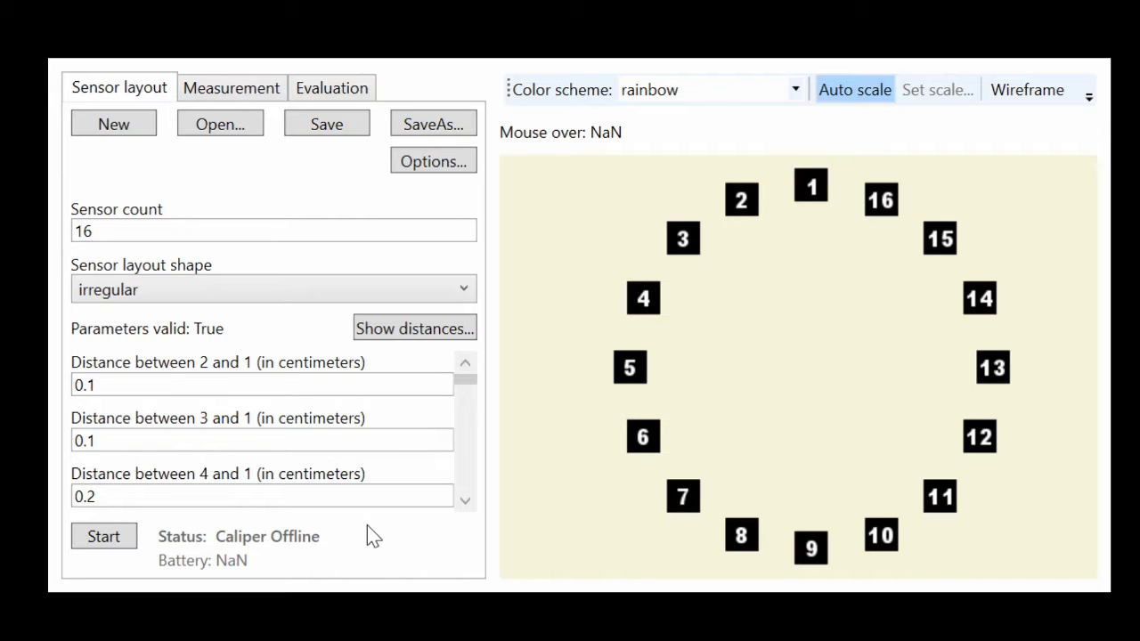
# Select a field in the irregular sensor layout's distance-from-sensor-1 parameters
pyautogui.click(261, 440)
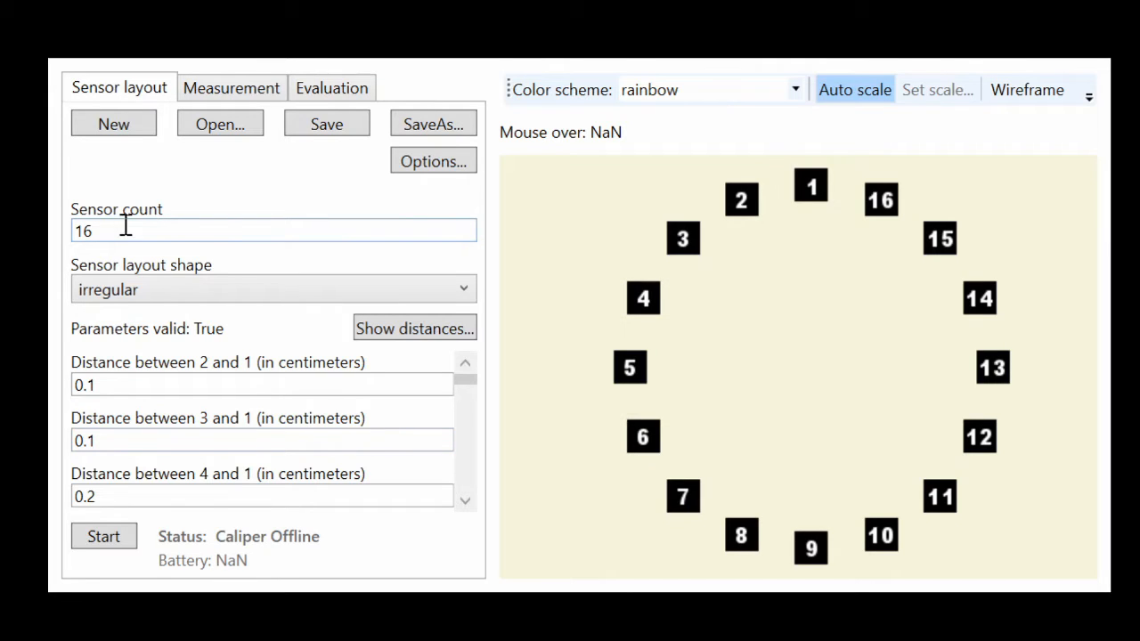
pyautogui.moveTo(124, 206)
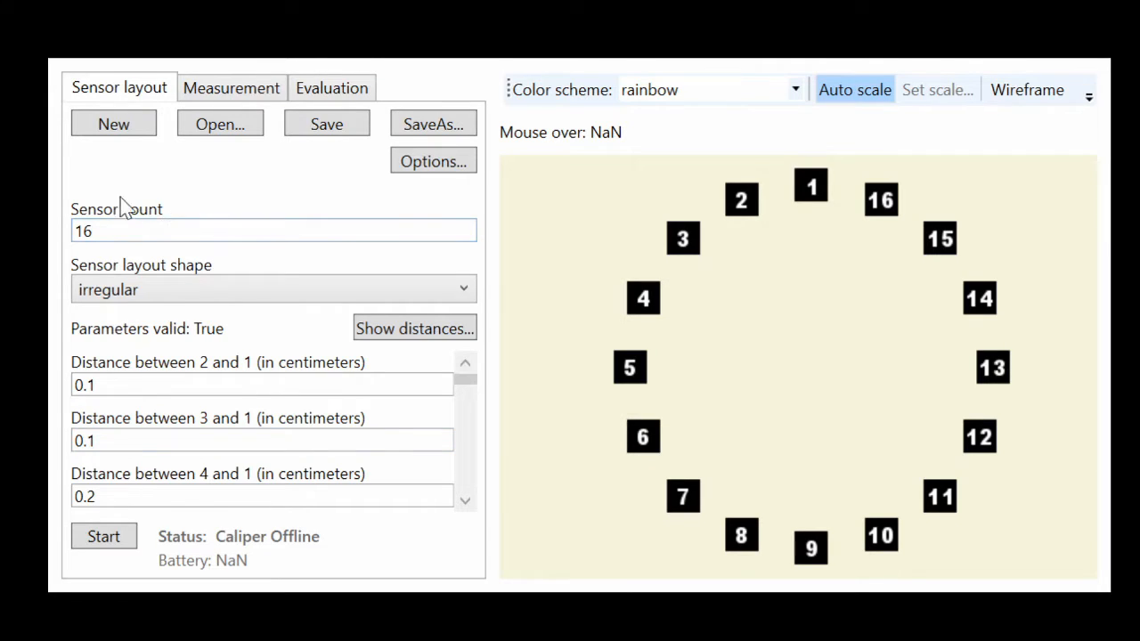
pyautogui.moveTo(160, 210)
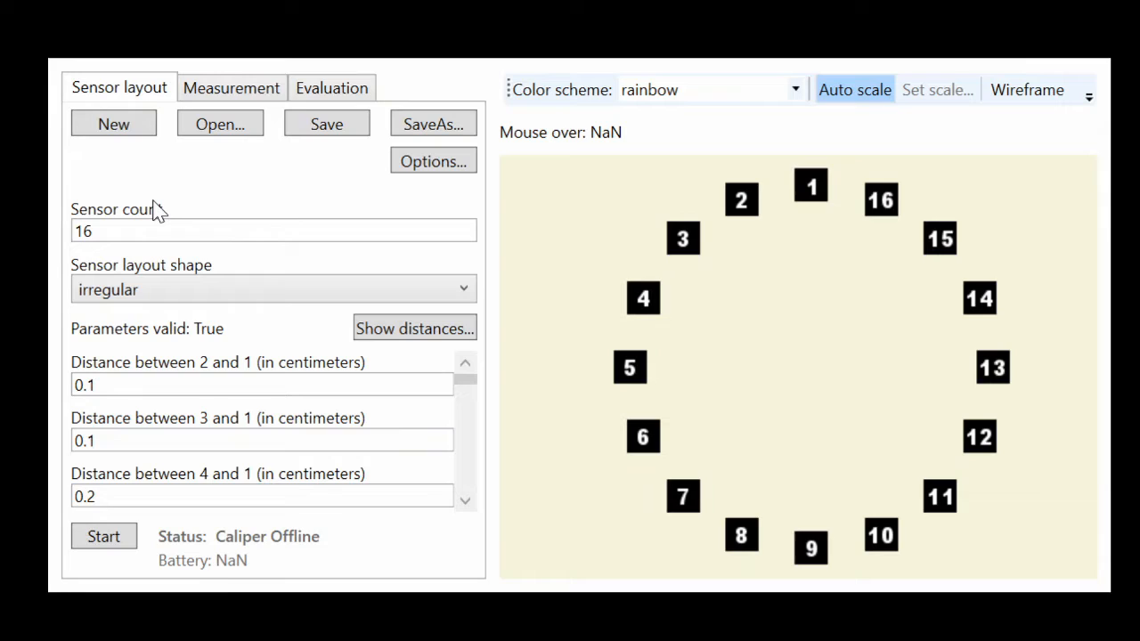
# Replace the sensor count 16 with 32 in the Sensor count field
pyautogui.click(160, 231)
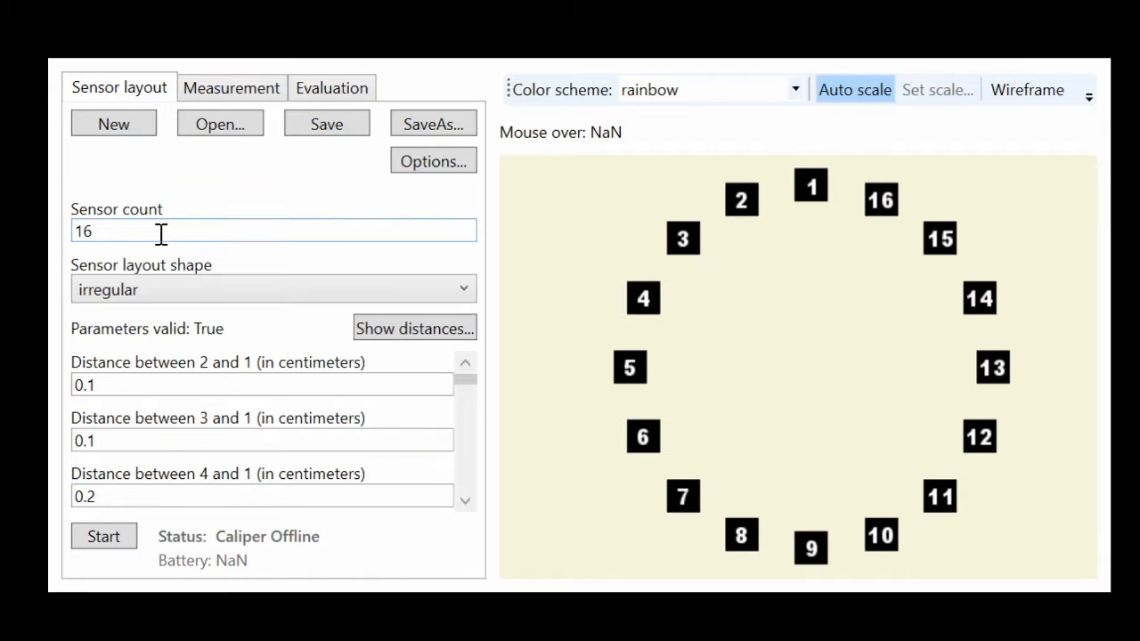
pyautogui.write('3')
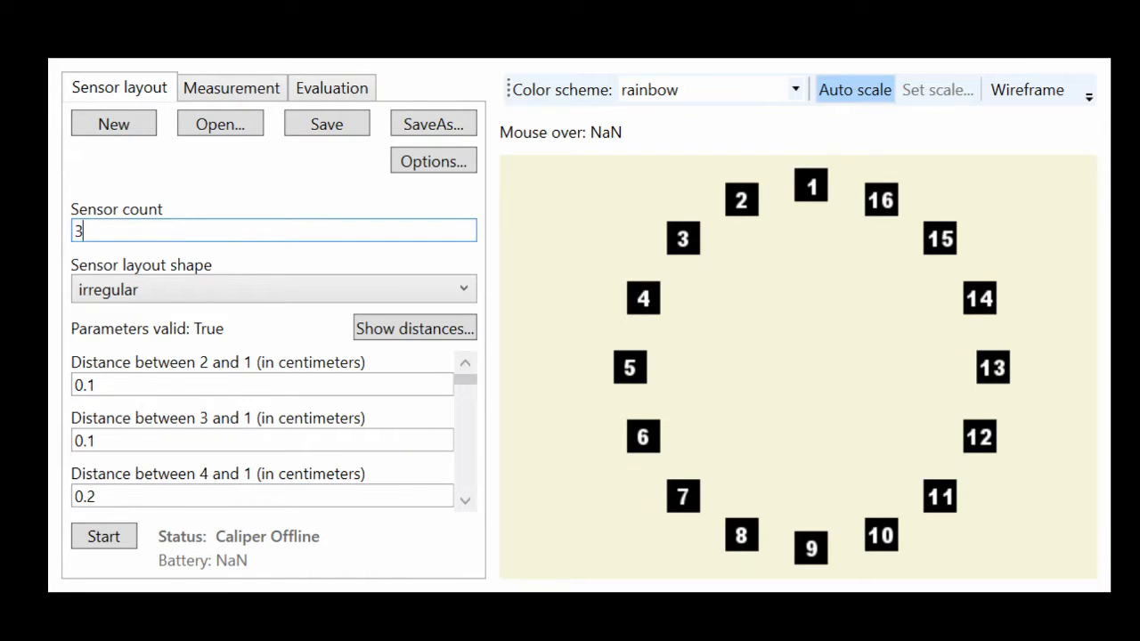
pyautogui.write('2')
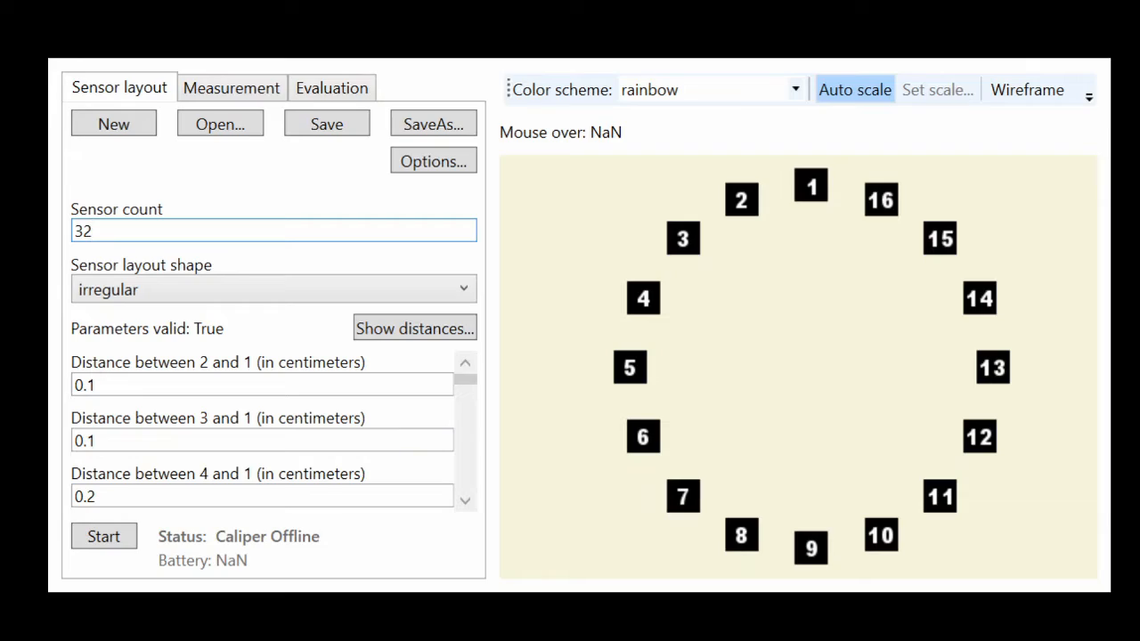